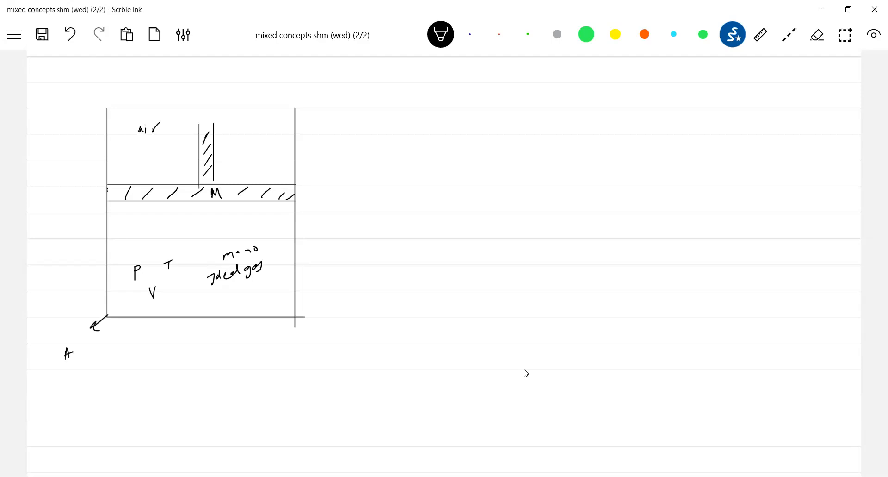
# Handwrite 'Adiabatic cylinder' below the bottom-left corner of the left diagram
pyautogui.moveTo(74, 351); pyautogui.dragTo(101, 351)
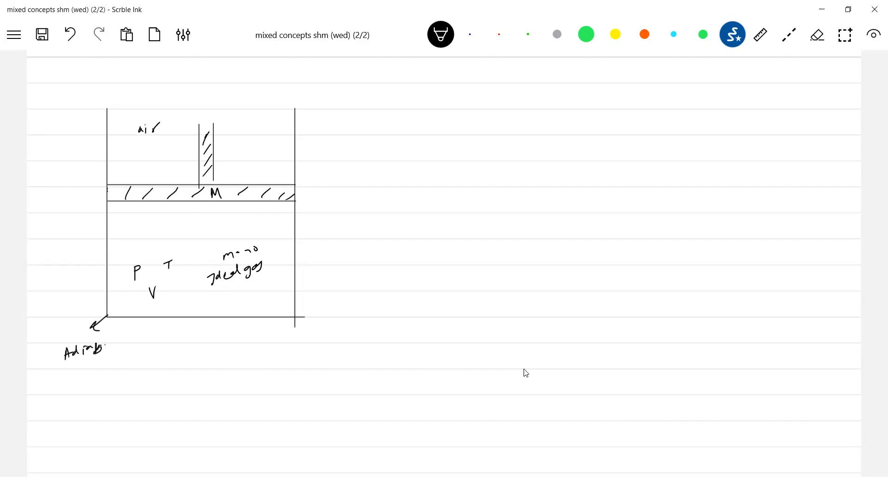
pyautogui.moveTo(101, 346); pyautogui.dragTo(119, 365)
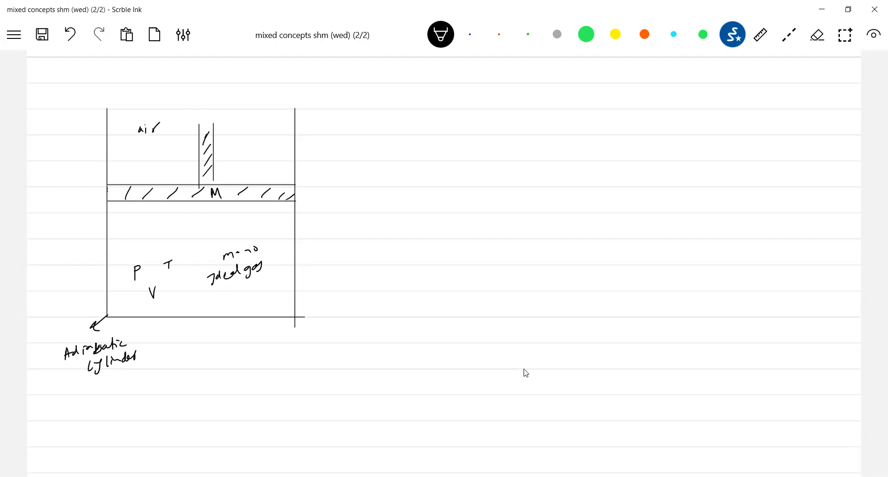
pyautogui.moveTo(215, 159); pyautogui.dragTo(229, 149)
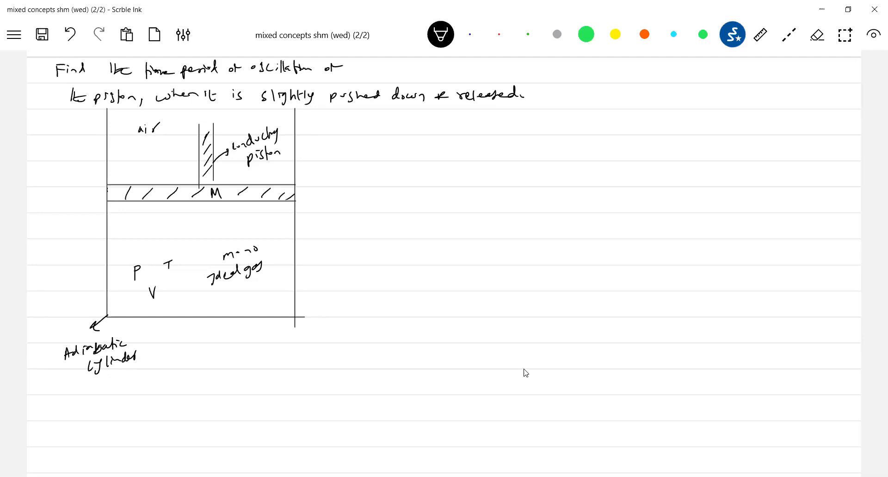
# Lasso-copy the cylinder diagram to the right and drag its piston strokes lower
pyautogui.click(845, 34)
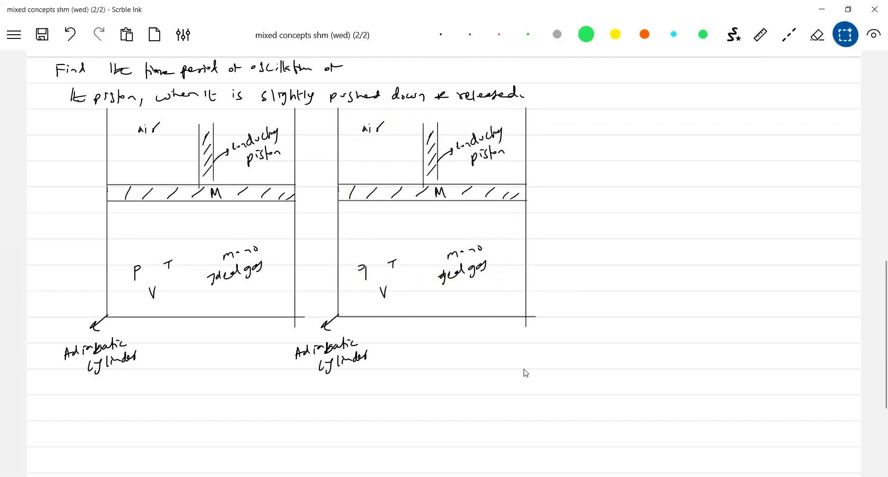
pyautogui.moveTo(338, 112); pyautogui.dragTo(412, 276)
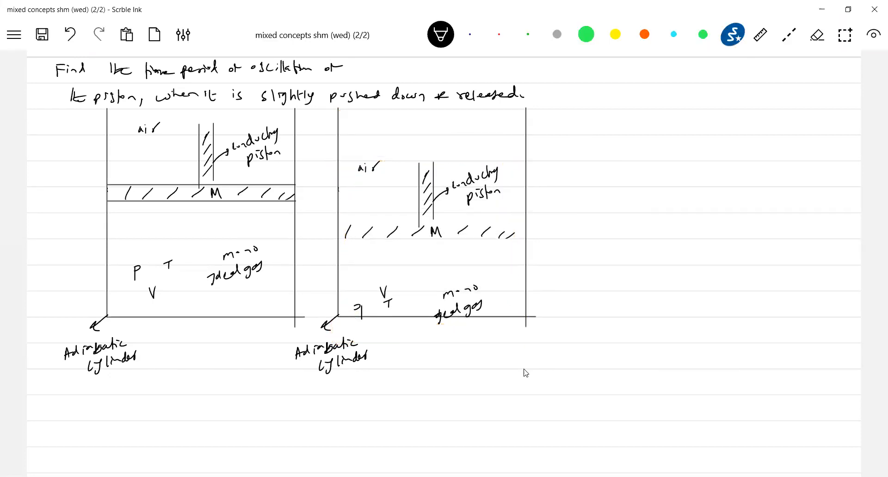
pyautogui.moveTo(336, 223); pyautogui.dragTo(508, 220)
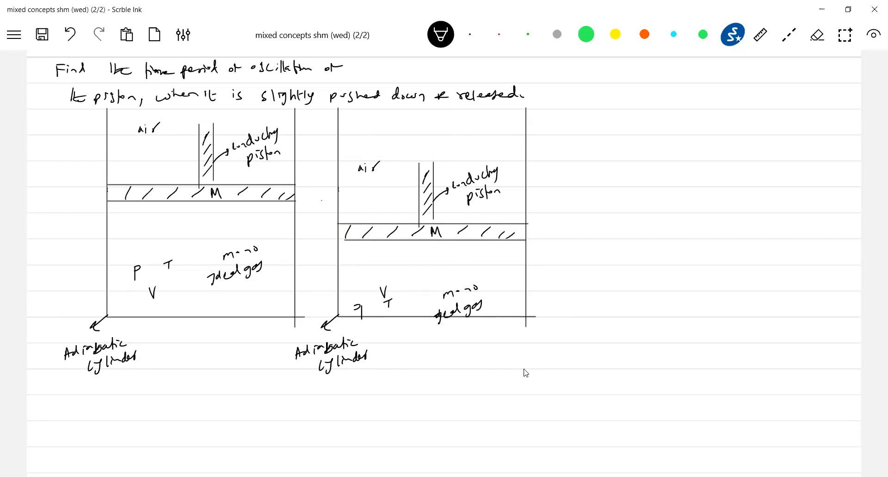
# Draw the P₀A arrow and y displacement in black, then write PA in red
pyautogui.moveTo(326, 227); pyautogui.dragTo(326, 193)
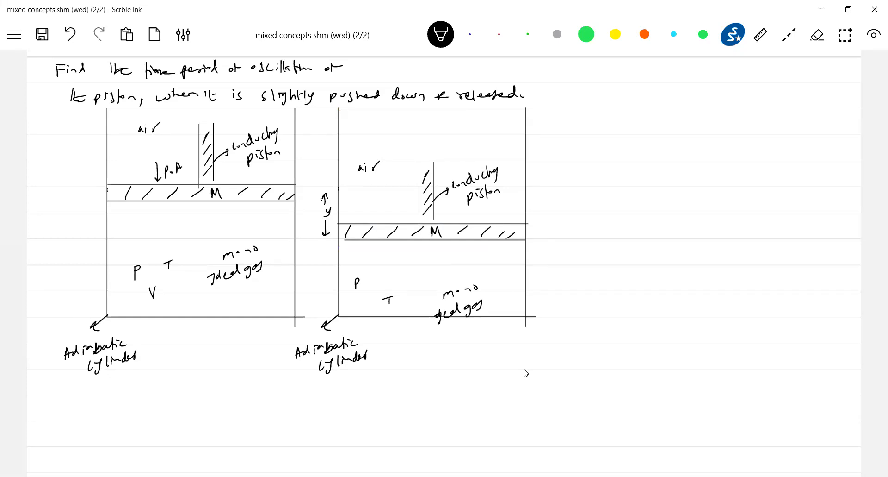
pyautogui.click(499, 34)
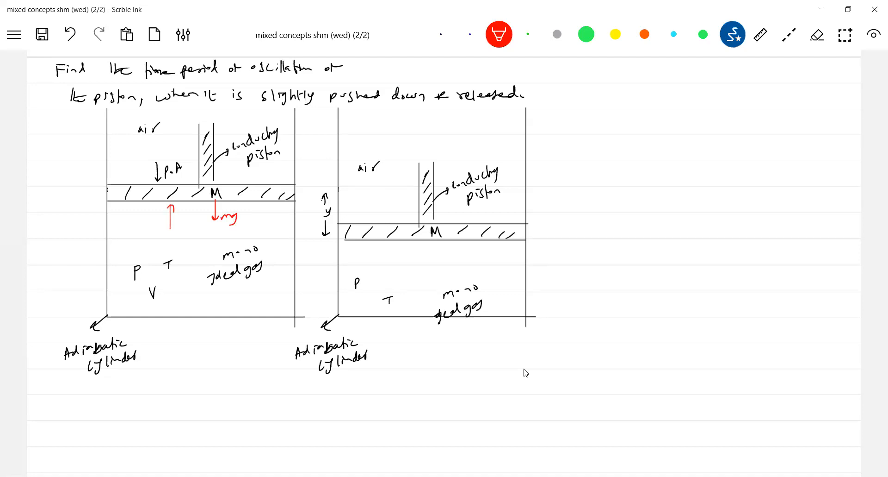
pyautogui.write('PA')
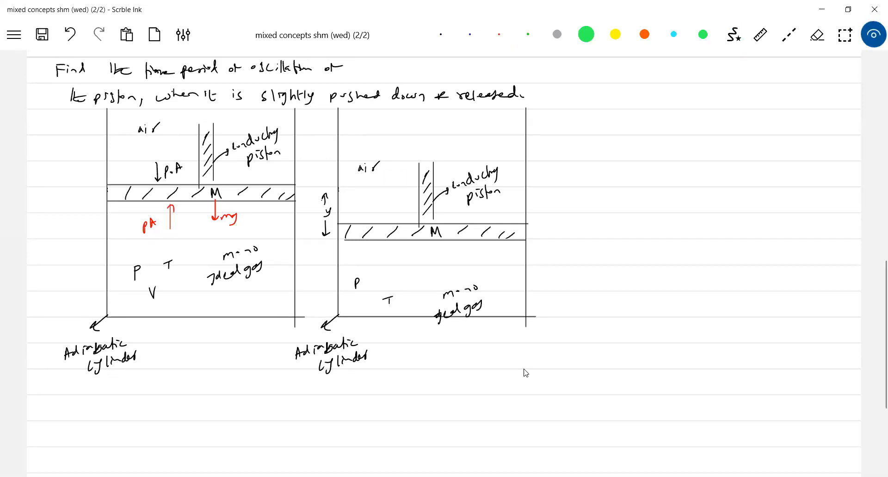
# In red, label P′ and V′ and draw P₀A, P′A, mg and upward 'a' arrows
pyautogui.click(399, 221)
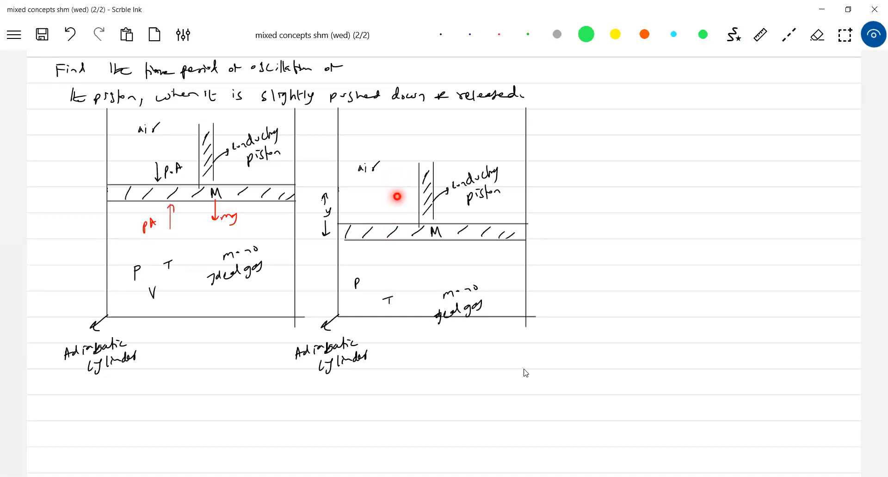
pyautogui.click(499, 34)
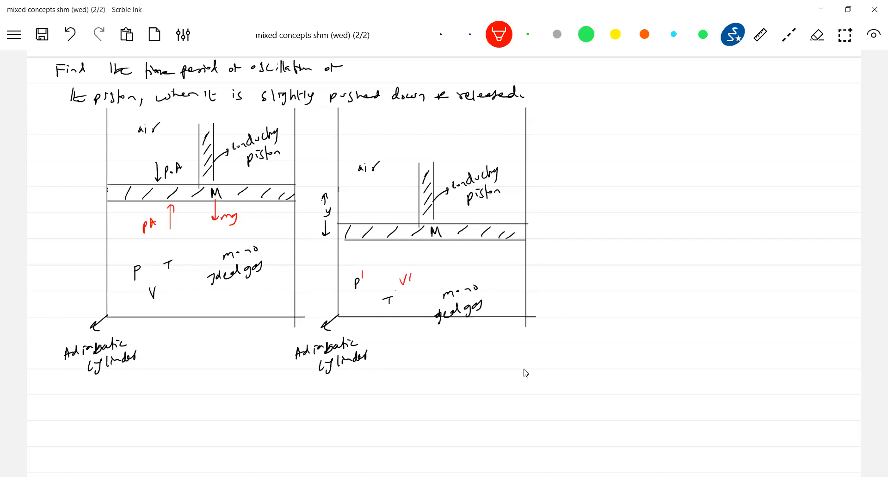
pyautogui.moveTo(395, 267); pyautogui.dragTo(393, 241)
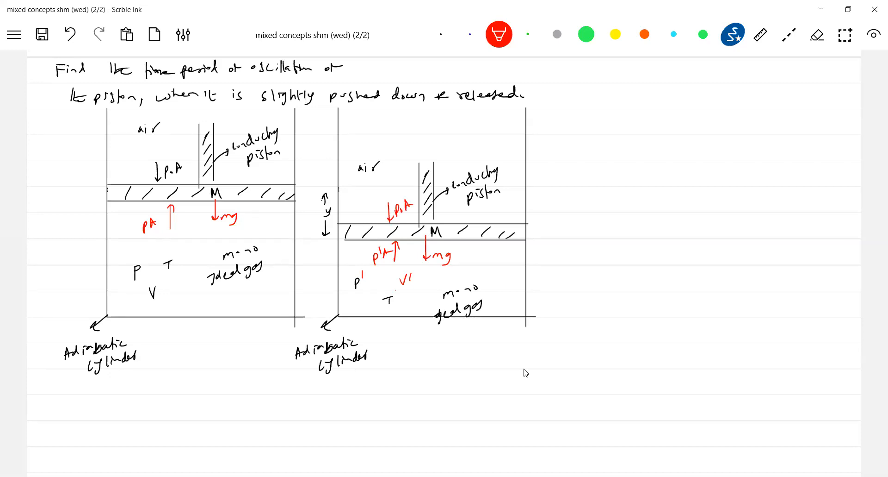
pyautogui.moveTo(512, 218); pyautogui.dragTo(512, 199)
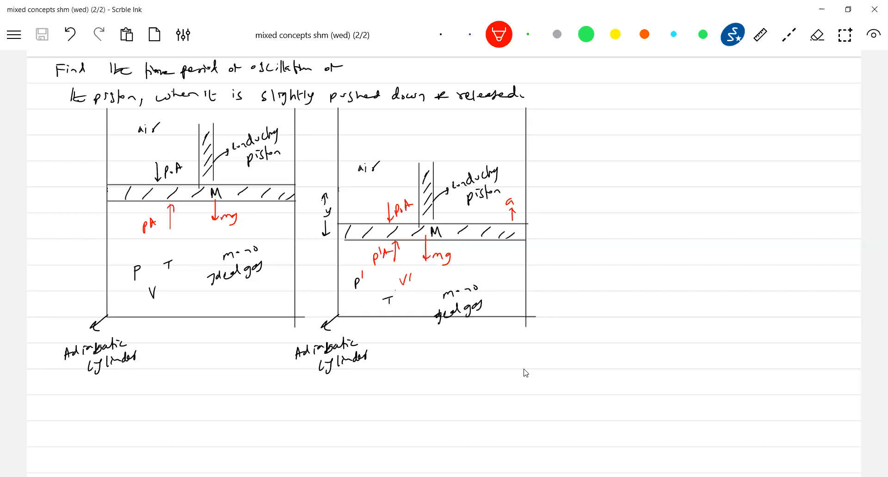
# Write PA − P₀A − mg = 0, P′A − P₀A − mg = ma, and P′A − PA = ma
pyautogui.write('PA - P.A - mg = 0')
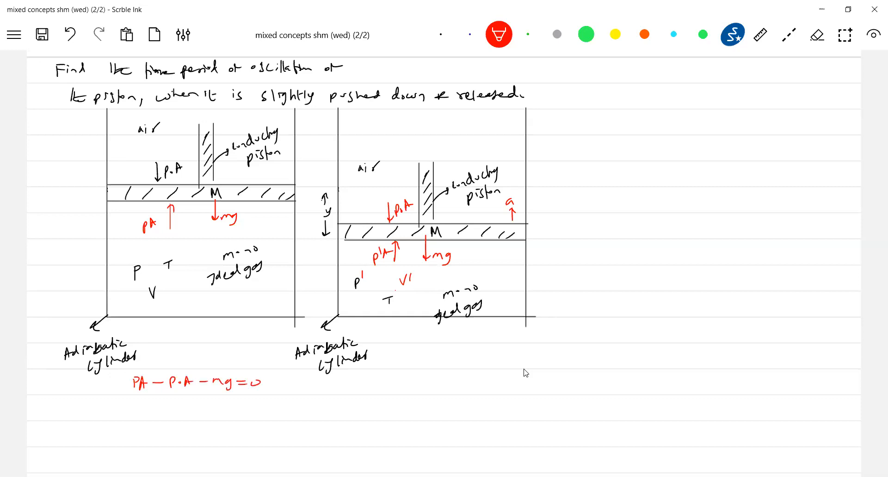
pyautogui.write('p¹A.')
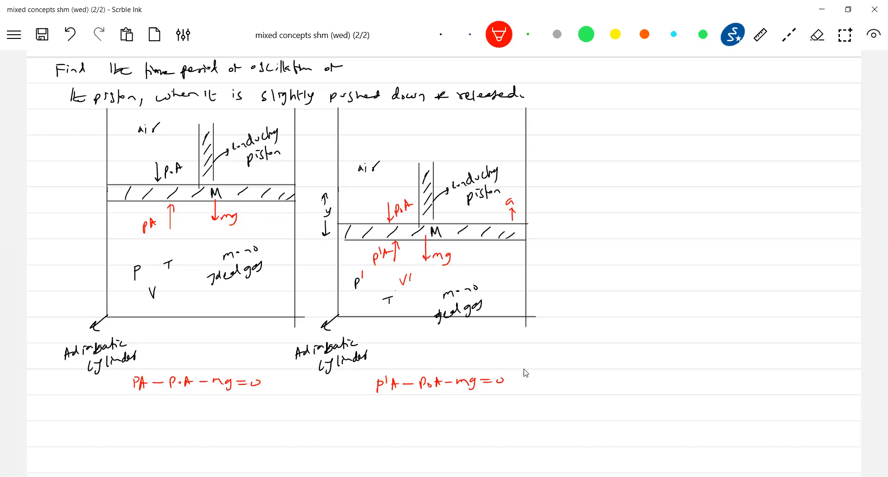
pyautogui.write('ma')
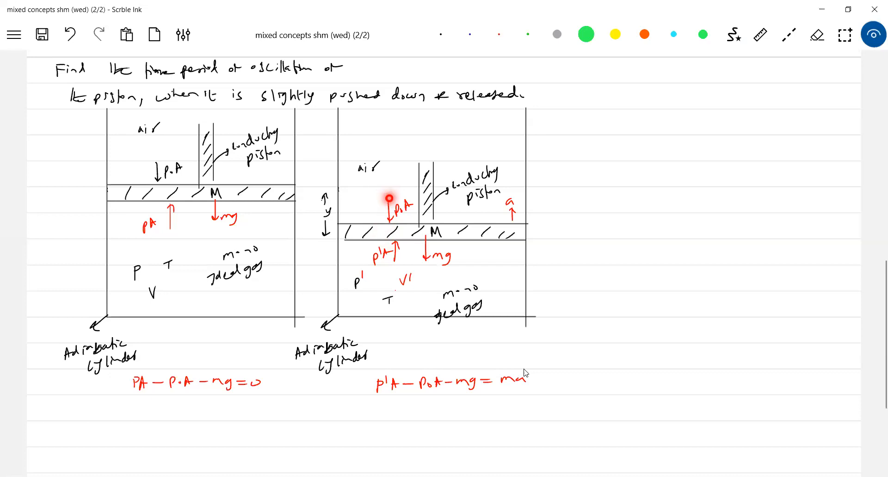
pyautogui.moveTo(380, 396)
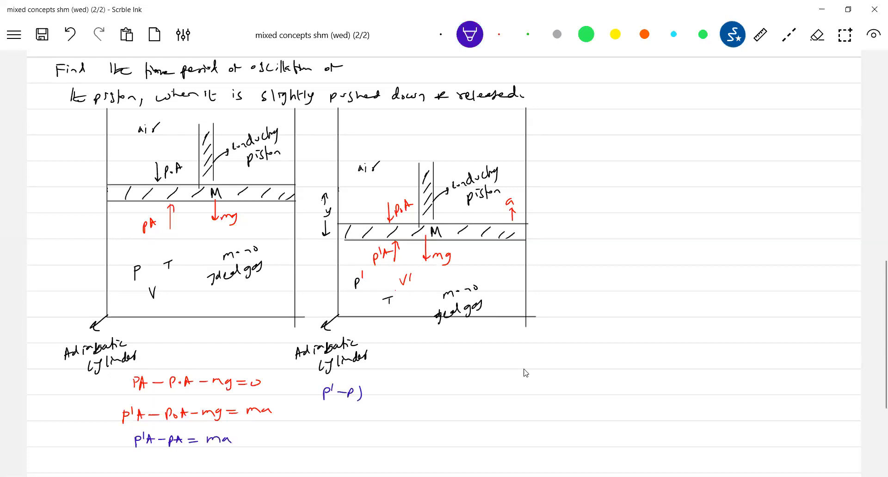
# Write (P′−P)A = ma, reduce it to dPA = ma, and begin the isothermal note
pyautogui.write("(p'-p) A = ma")
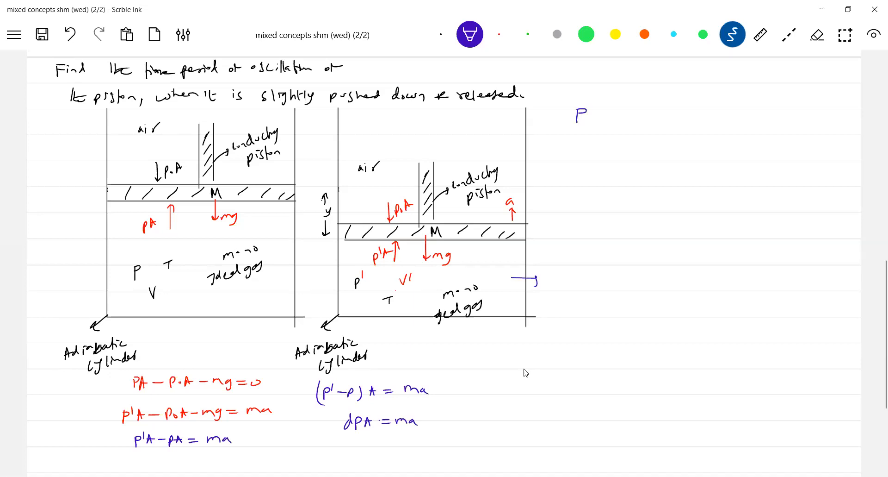
pyautogui.write('Is')
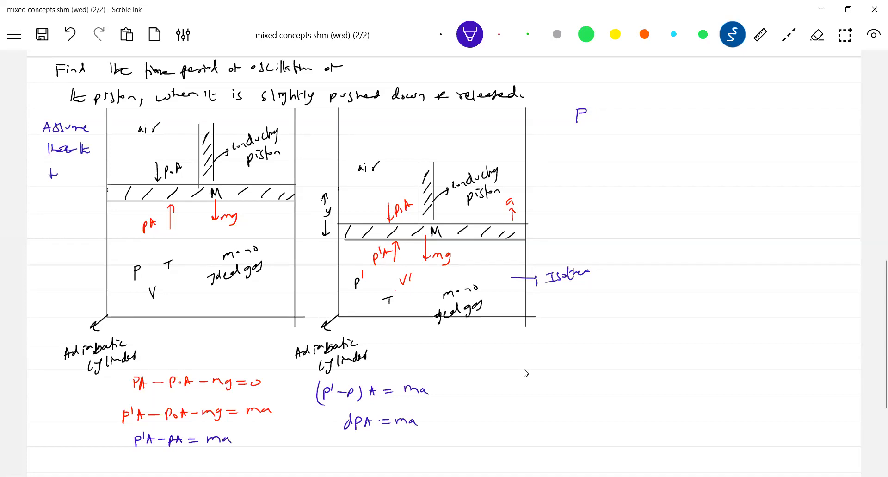
# Finish the constant-temperature note and write PV = nRT with its differential involving nRdT
pyautogui.write('temperature')
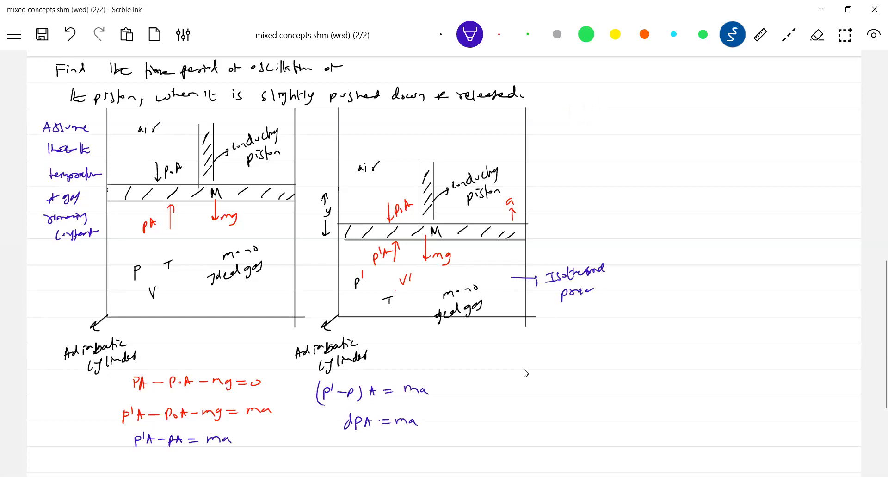
pyautogui.write('PV = r')
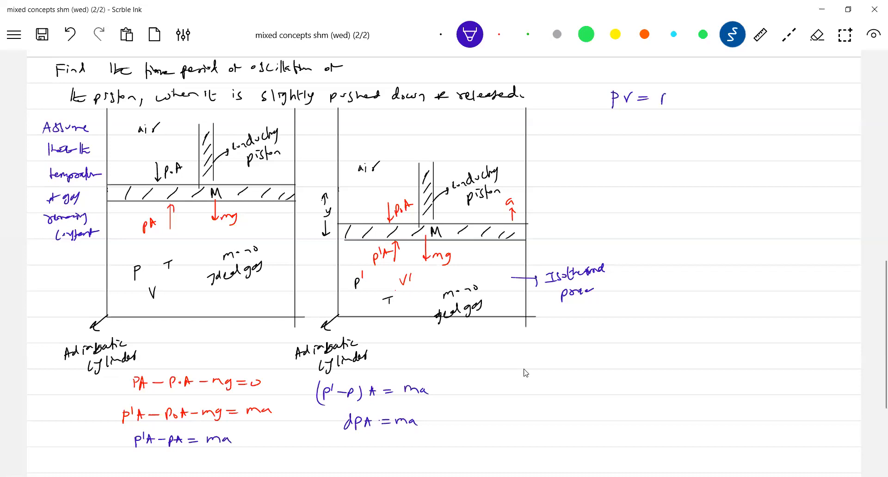
pyautogui.write('nRT')
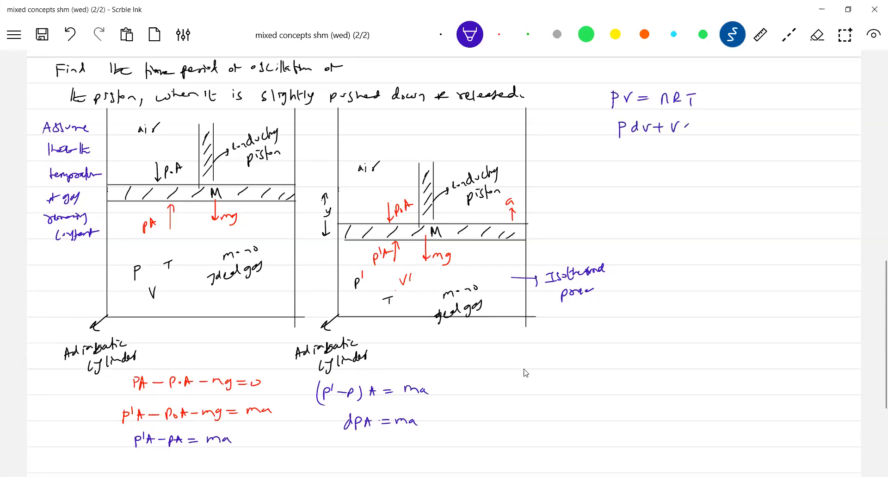
pyautogui.write('Vdp = n')
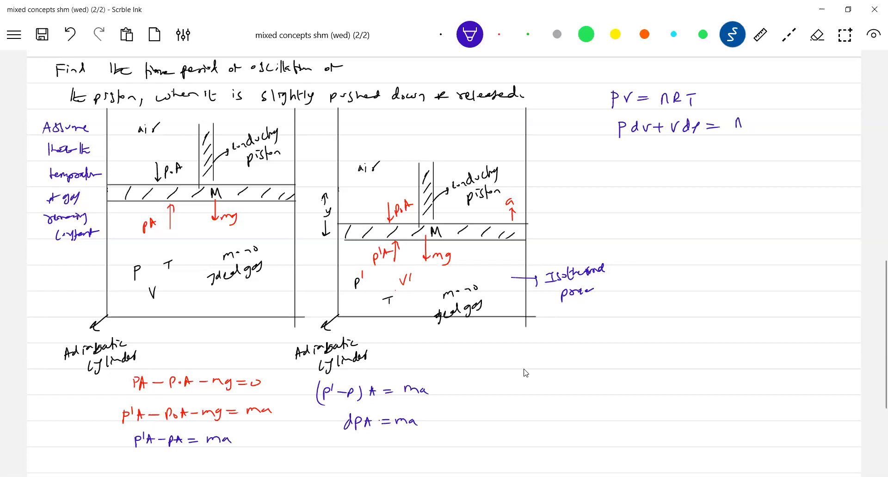
pyautogui.write('RdT')
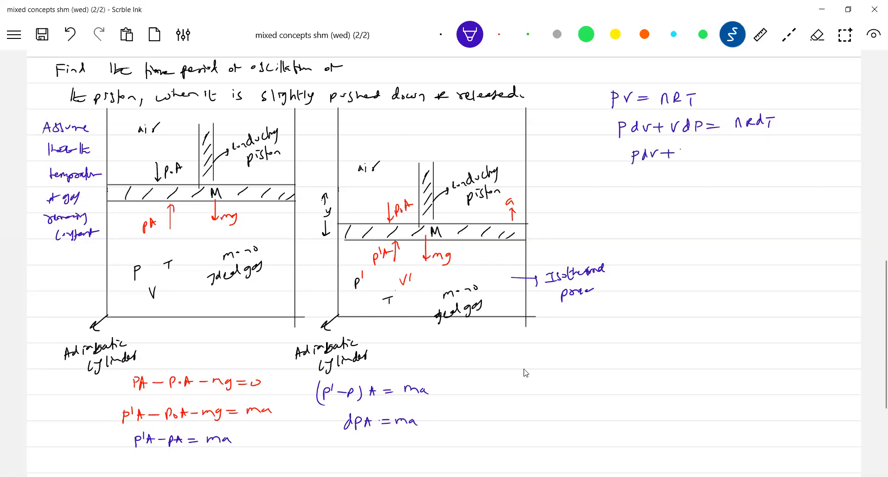
# Rearrange to −PdV/V = dP, mark it (2), and note 'put (2) in (1)'
pyautogui.write('Vdp = 0')
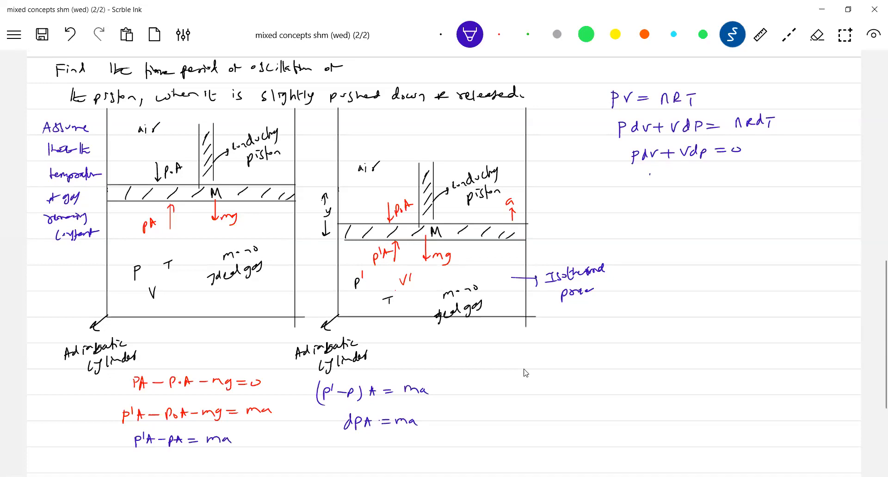
pyautogui.write('Pdr')
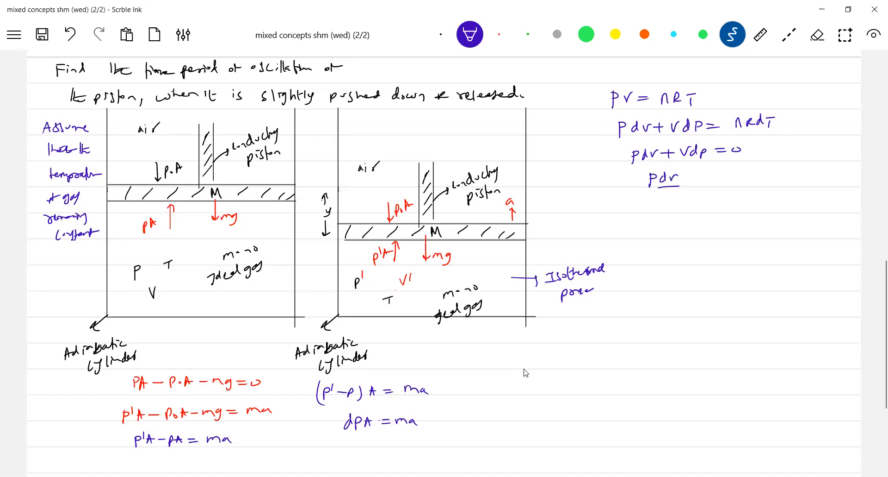
pyautogui.write('-Pd/V = dp -(2')
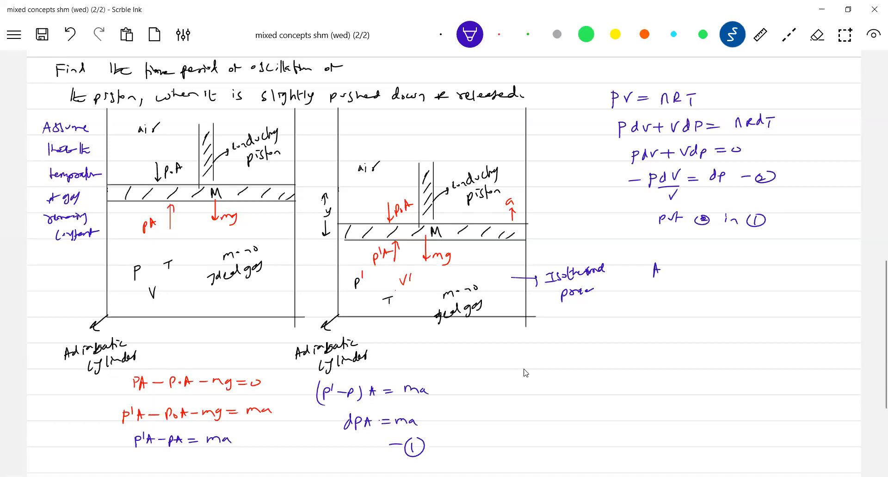
# Write −APdV/V = ma, simplify to a = −PA²dy/mV, and note dV = Ay
pyautogui.write('-Apdv/V = ma')
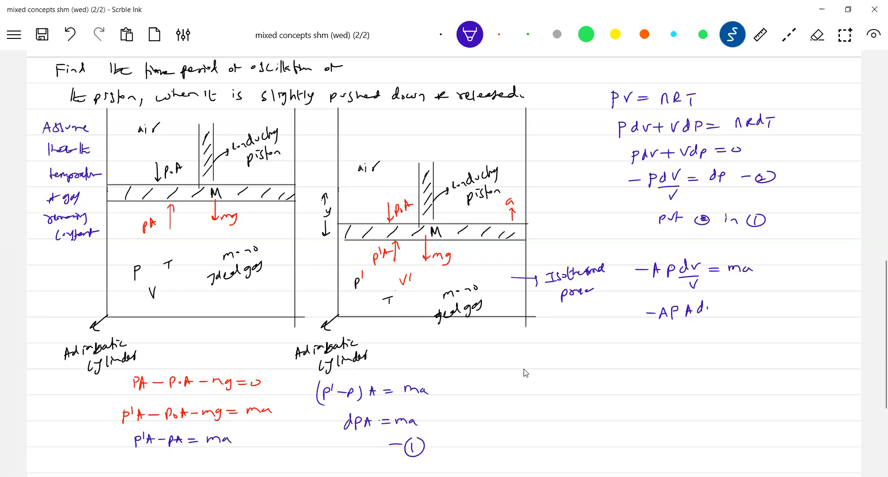
pyautogui.write('y')
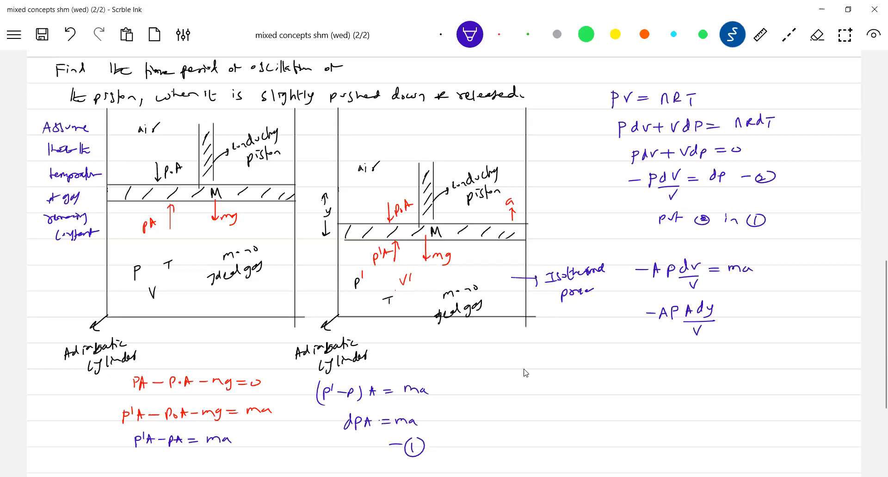
pyautogui.write('-PA² dy =')
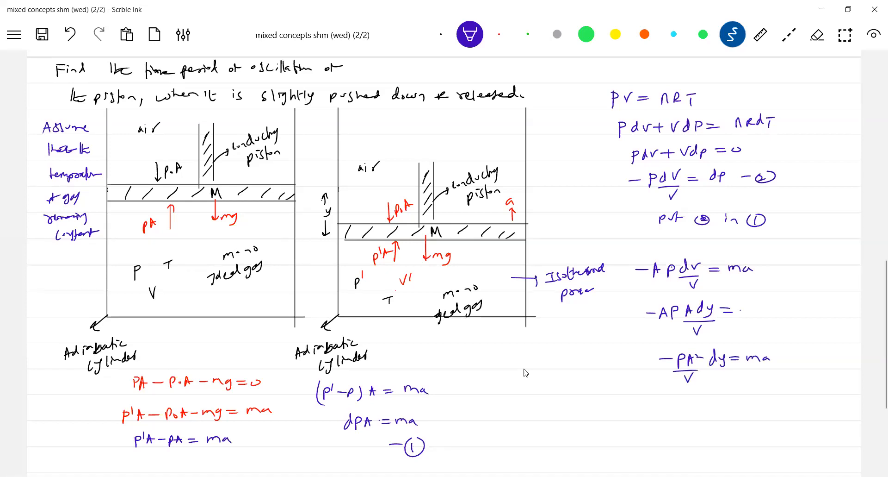
pyautogui.write('ma')
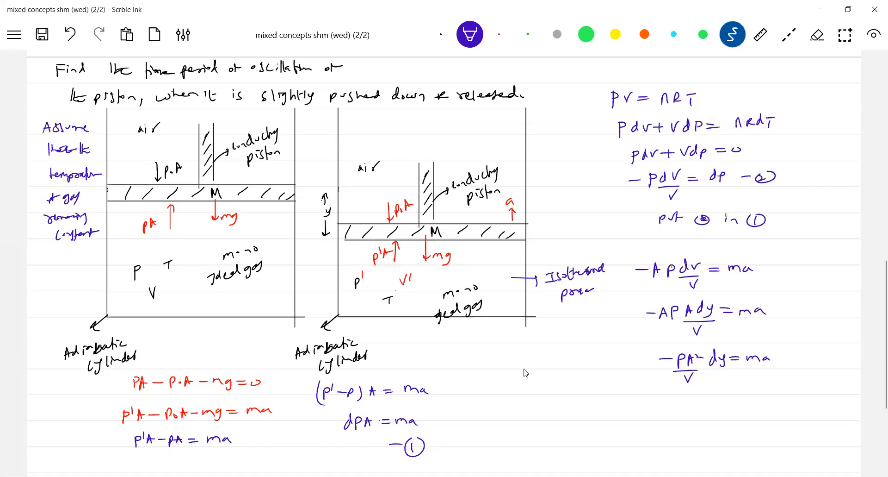
pyautogui.write('a = -pA²/m')
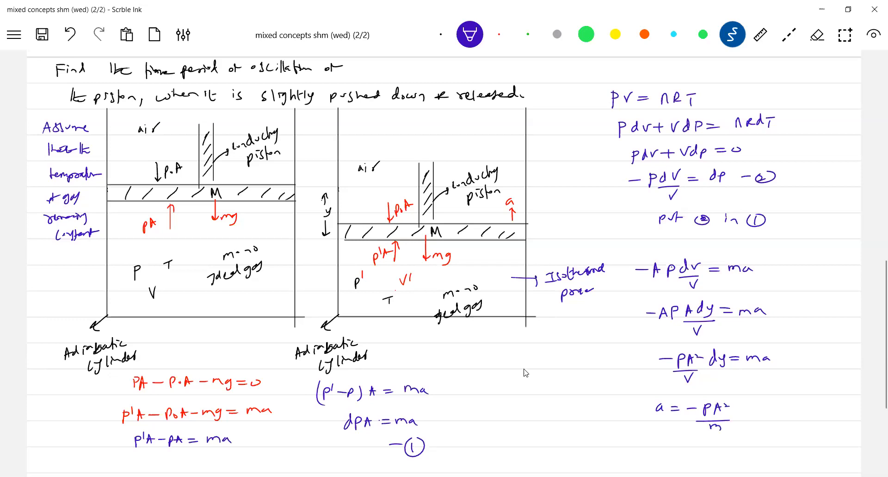
pyautogui.write('dy')
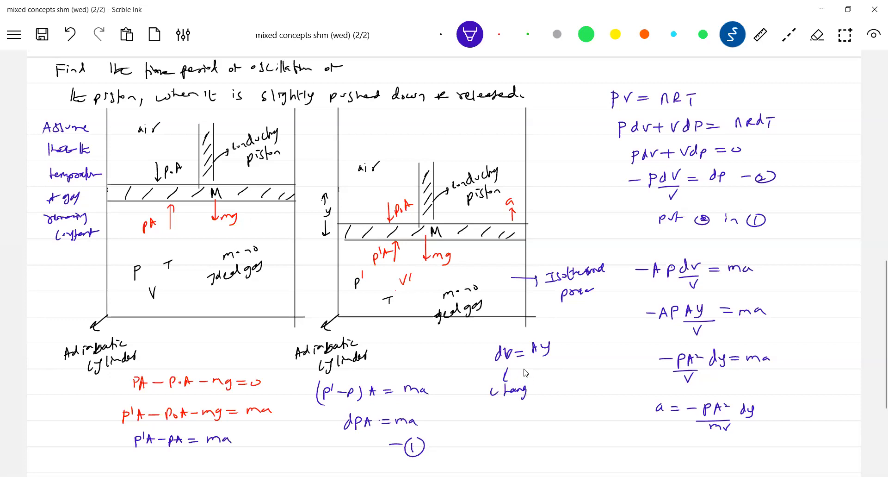
# Label dV 'change in volume', write a = −ω²y, T = 2π√(mV/PA²) and P = P₀ + mg/A
pyautogui.write('in volume')
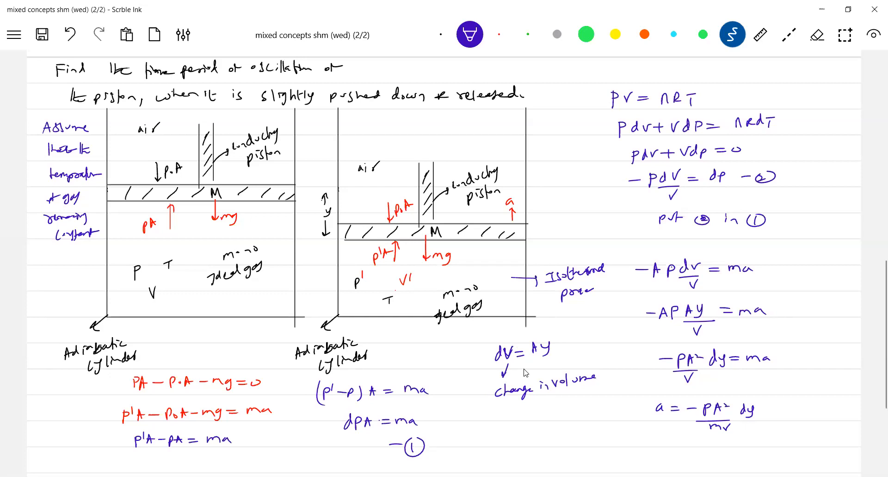
pyautogui.write('a = -ω²')
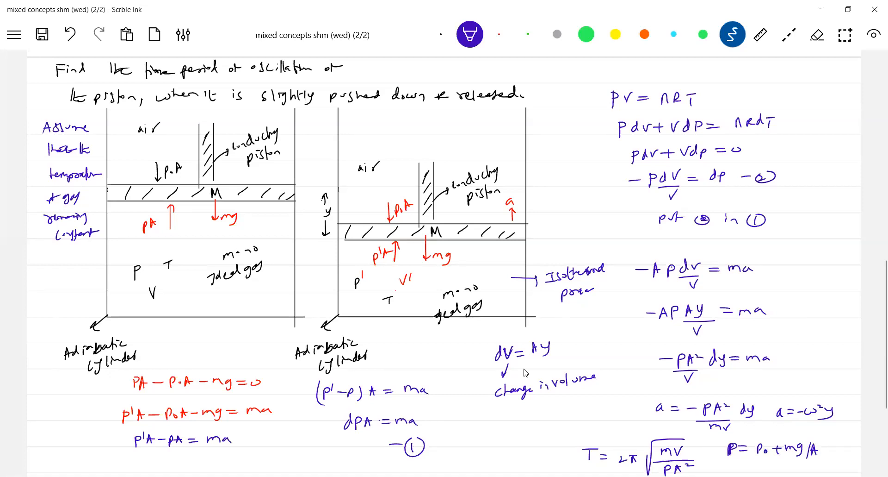
# Write 'A → area of cross section of cylinder' and save the note into the SHM project
pyautogui.scroll(-3)
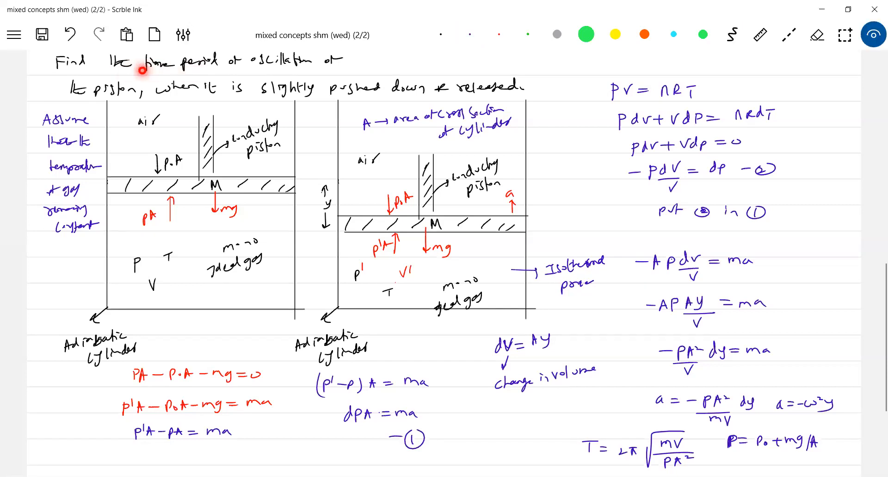
pyautogui.click(42, 34)
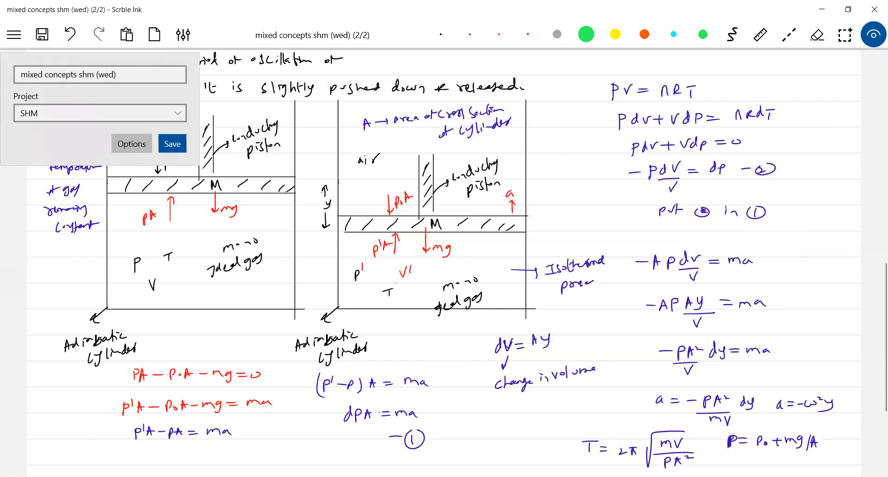
pyautogui.click(172, 143)
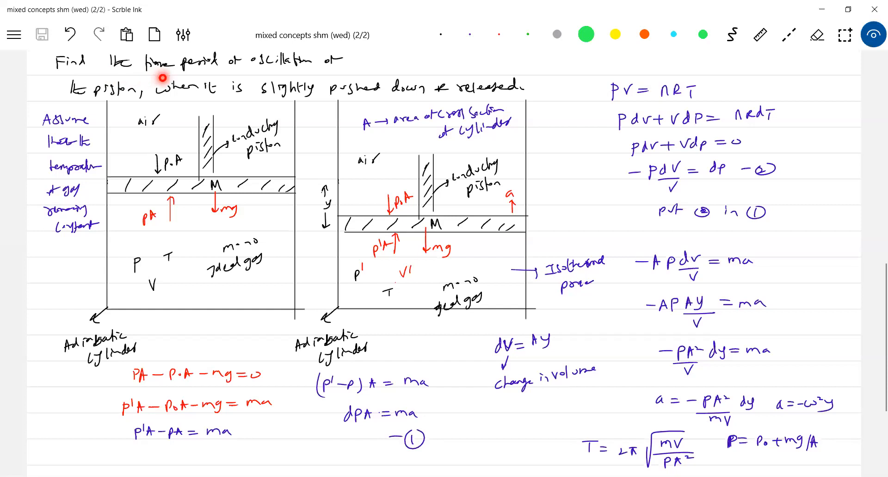
pyautogui.moveTo(248, 94)
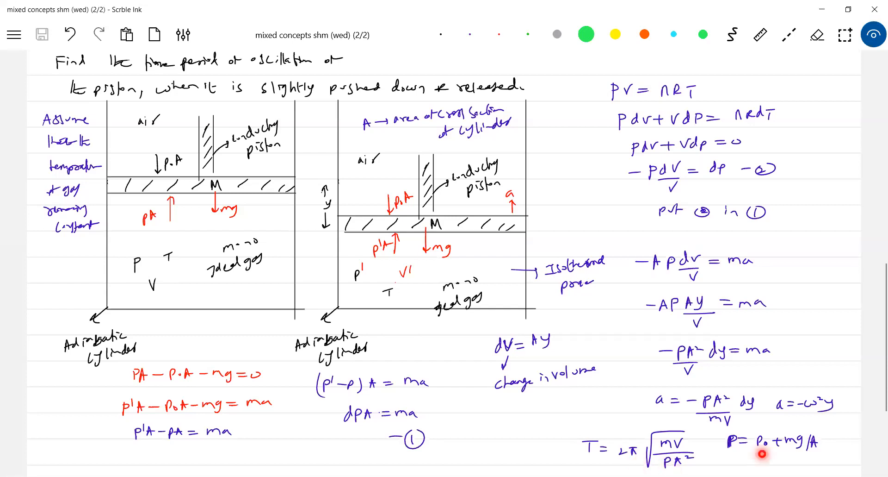
pyautogui.moveTo(674, 466)
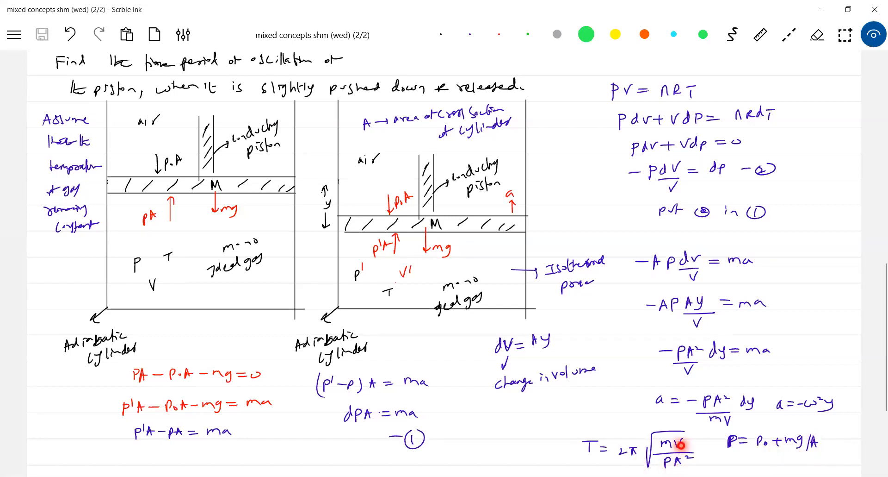
# Write 'V → initial volume of gas' beneath the period formula
pyautogui.click(732, 34)
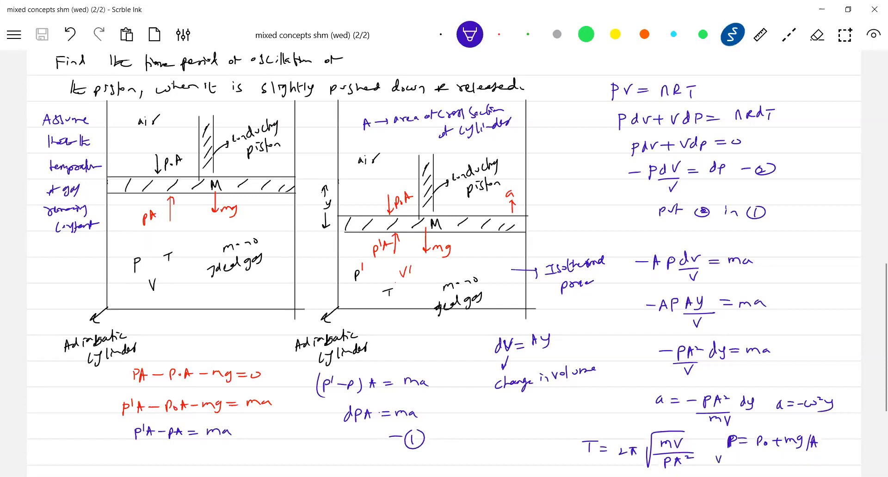
pyautogui.write('V→i,')
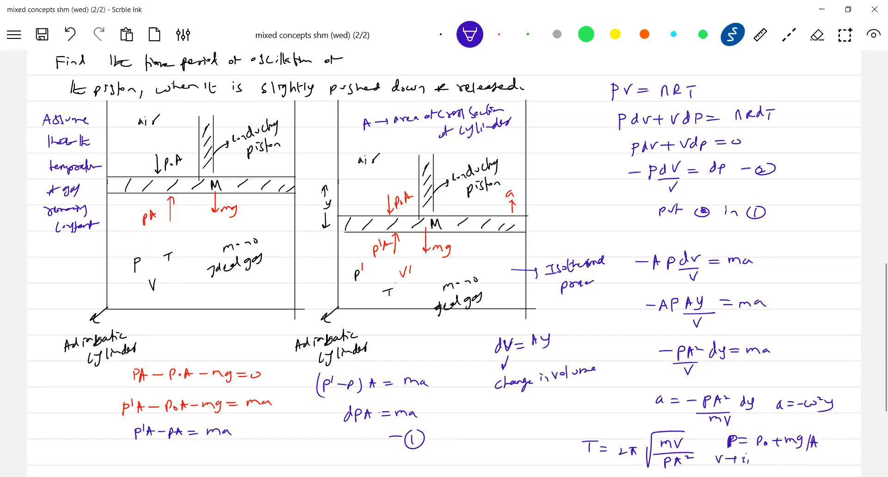
pyautogui.write('initial')
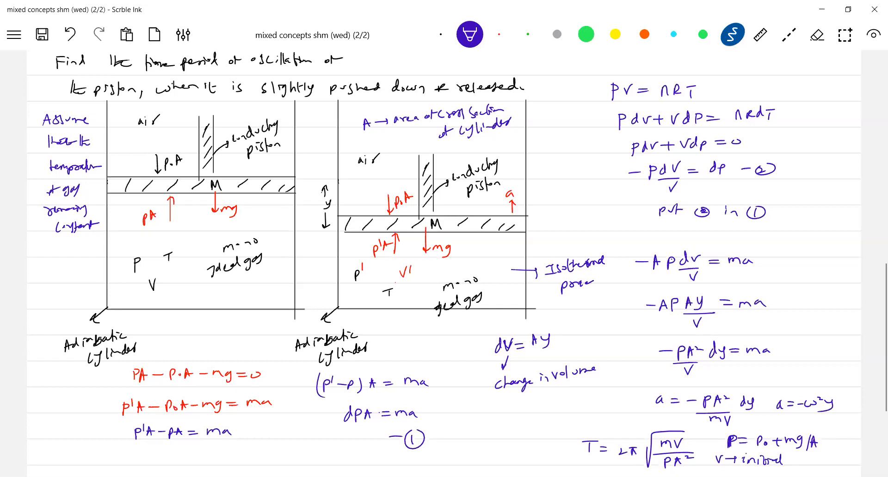
pyautogui.write('volume of gas')
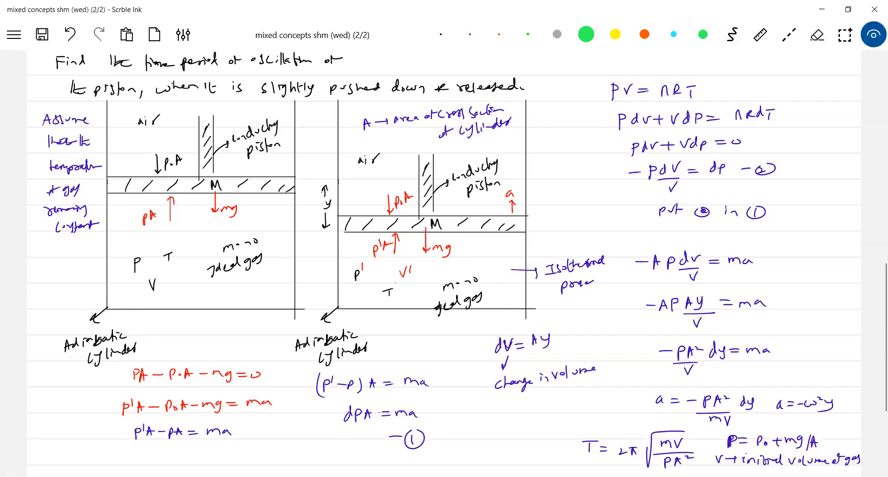
# Switch from writing to the laser pointer to point at the cylinder diagram
pyautogui.click(505, 276)
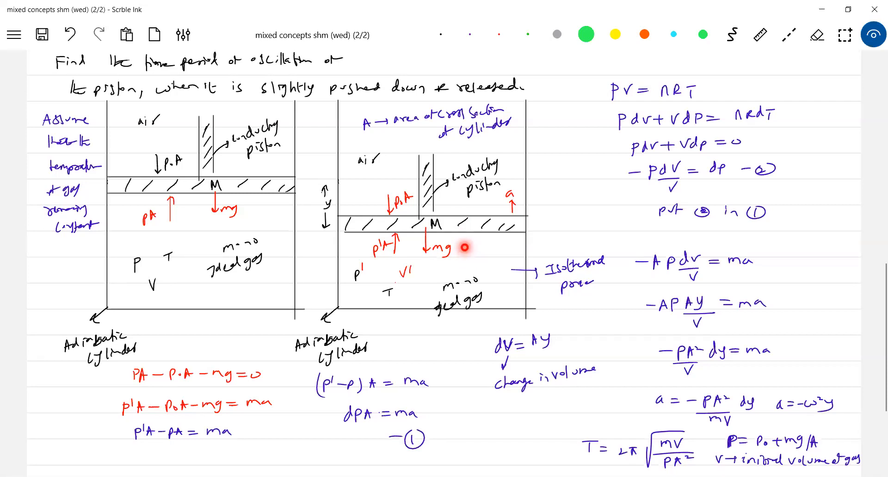
pyautogui.moveTo(468, 241)
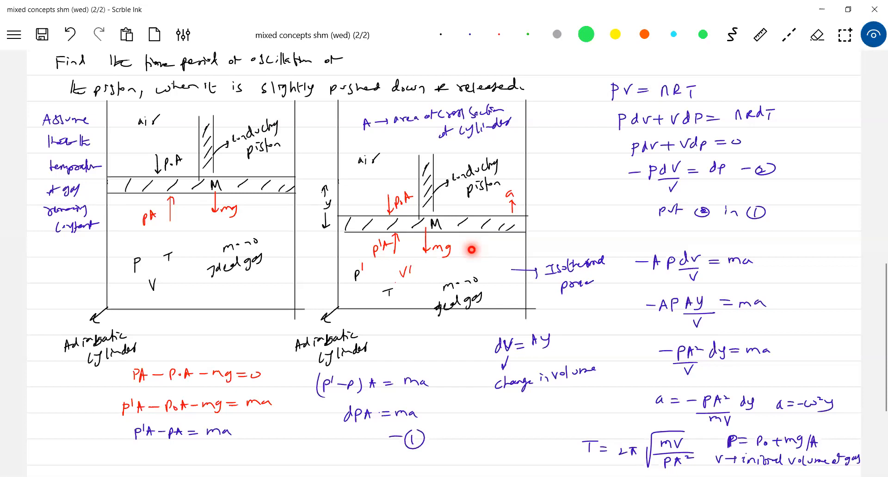
pyautogui.moveTo(469, 229)
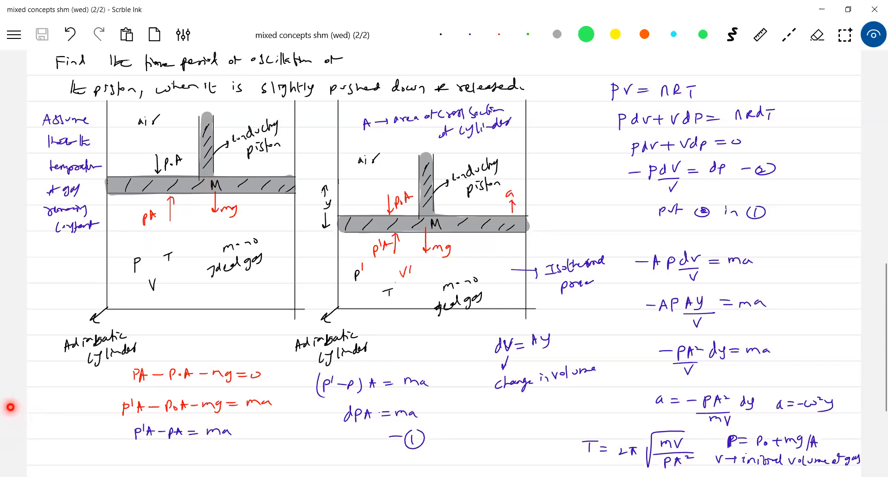
# Write 'If piston vibrates more rigorously, then the process will be adiabatic'
pyautogui.scroll(-3)
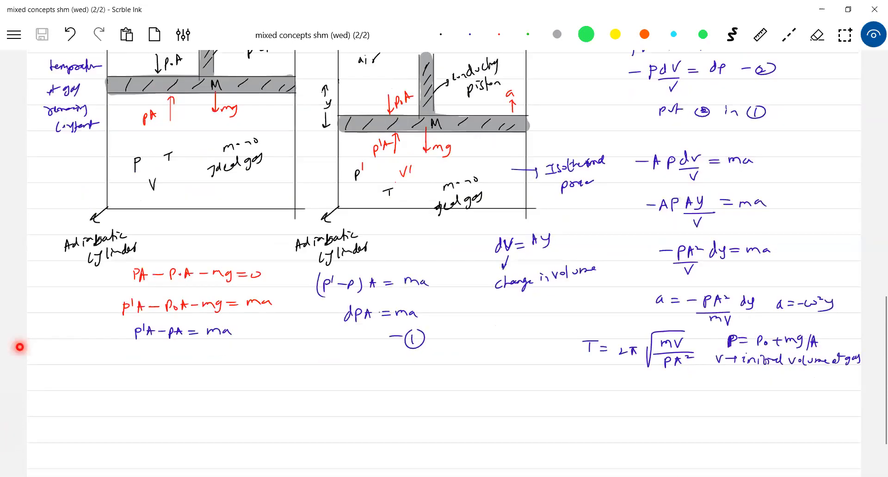
pyautogui.scroll(-3)
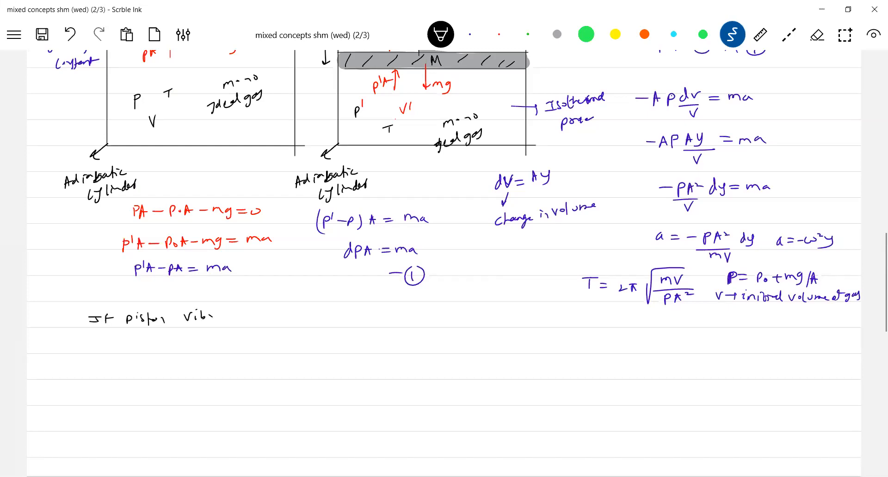
pyautogui.write('vibrates r')
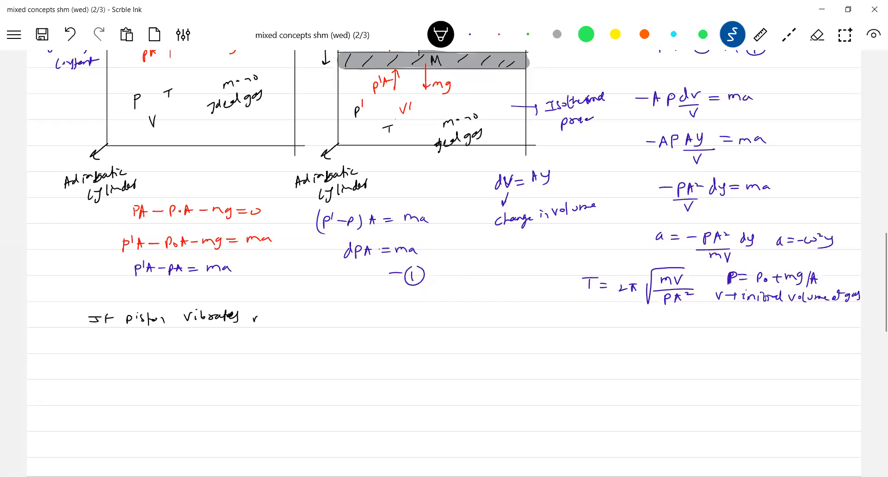
pyautogui.write('more rigorously, then the pro')
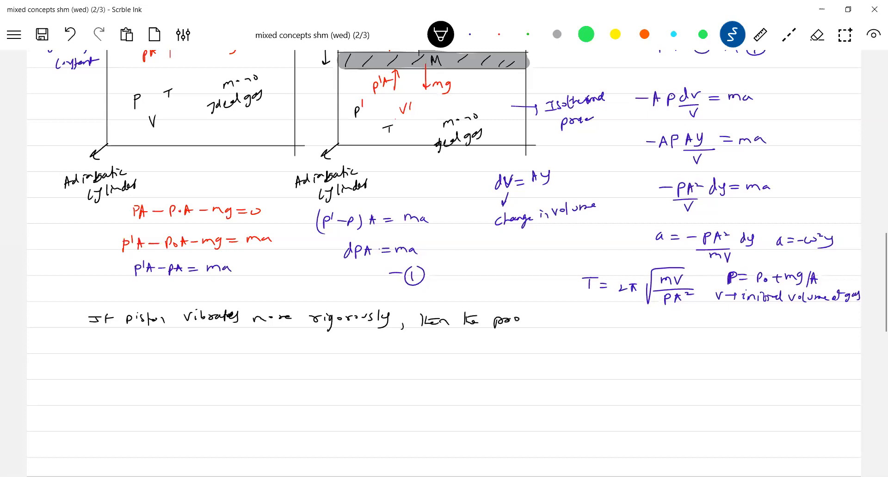
pyautogui.write('will be adiabatic')
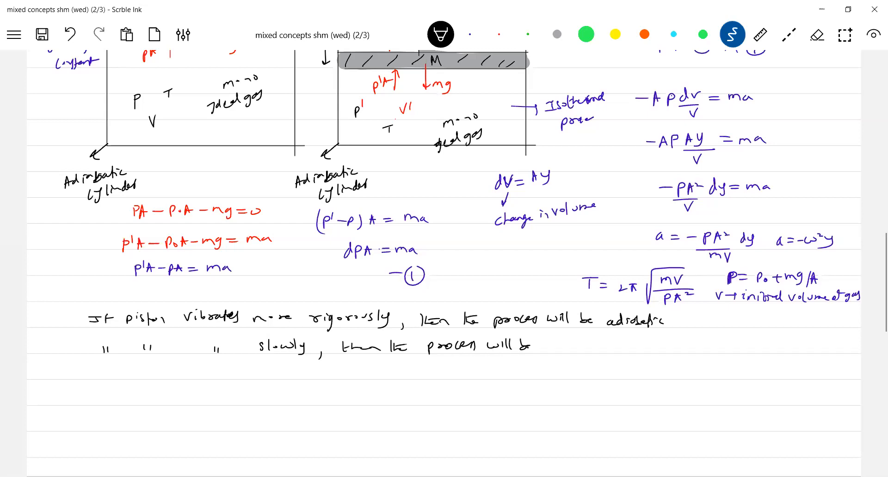
# Write the line below stating that slow vibration makes the process isothermal
pyautogui.write('Isol')
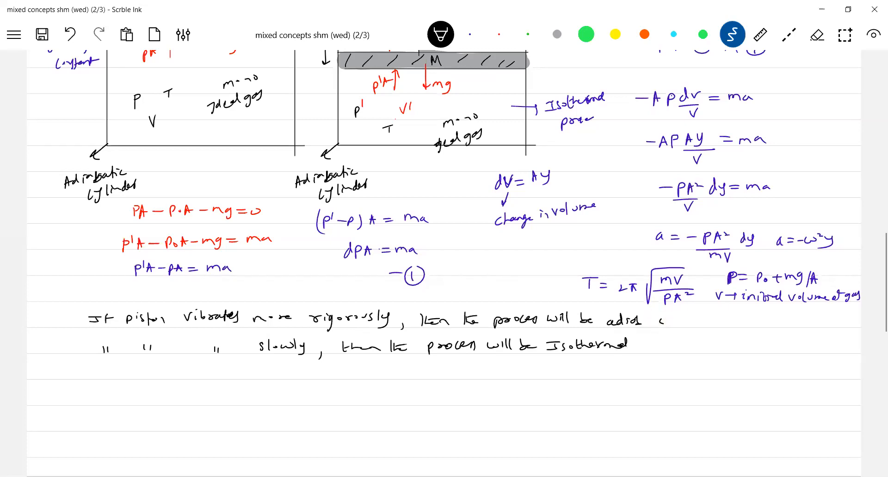
pyautogui.write('atic')
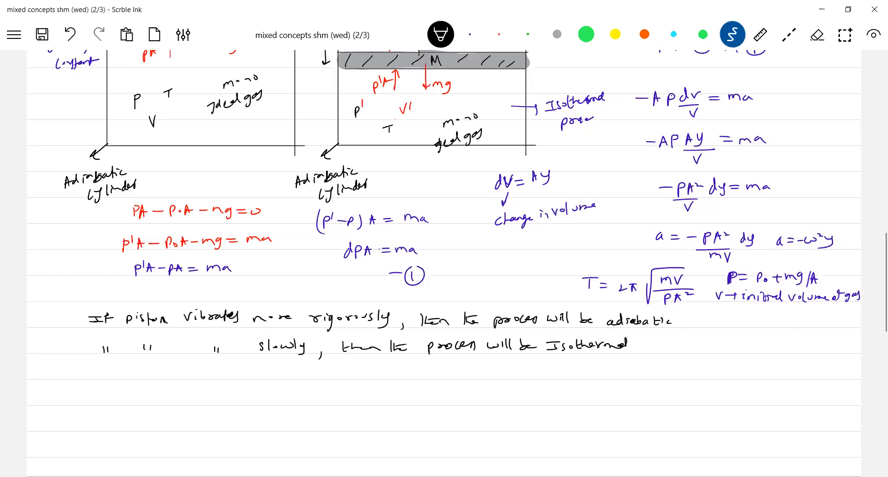
pyautogui.click(41, 35)
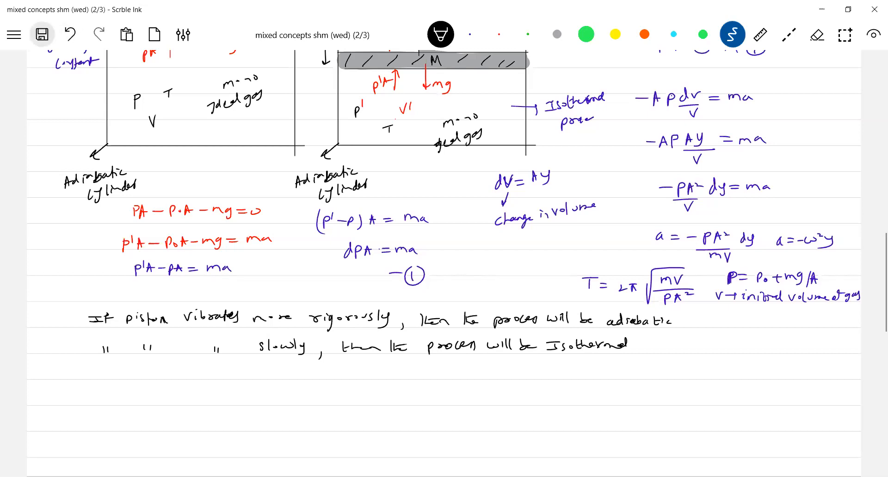
# Save the notebook, then make the highlighter thinner and draw straight lines
pyautogui.click(41, 34)
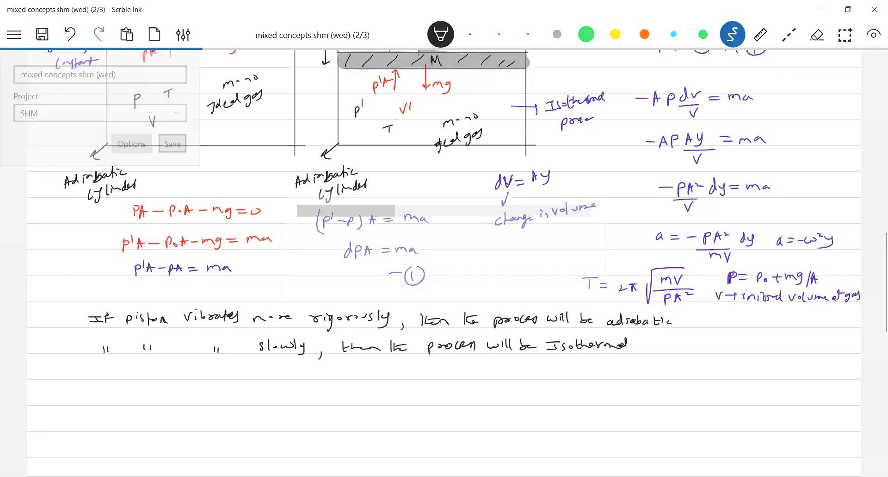
pyautogui.click(171, 143)
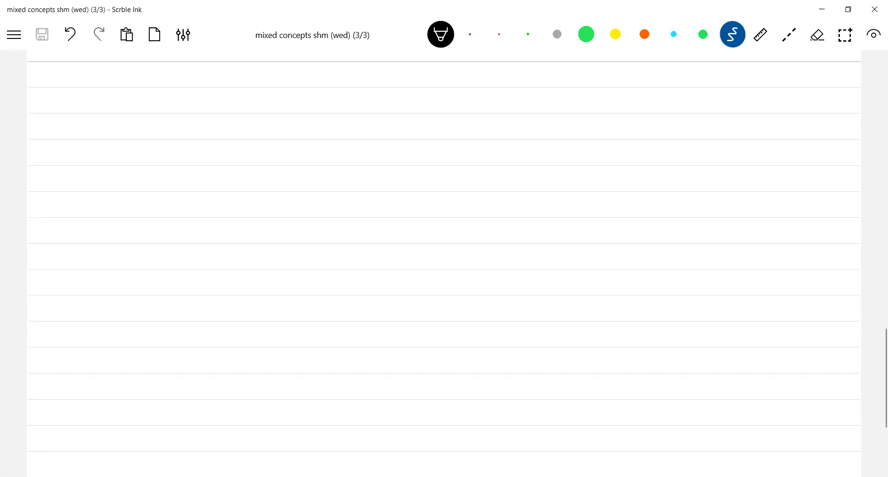
pyautogui.click(588, 34)
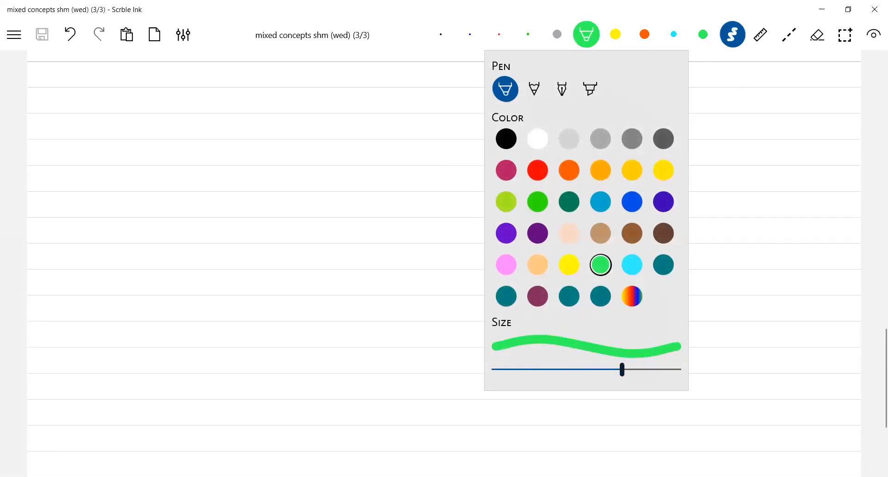
pyautogui.moveTo(622, 369); pyautogui.dragTo(578, 369)
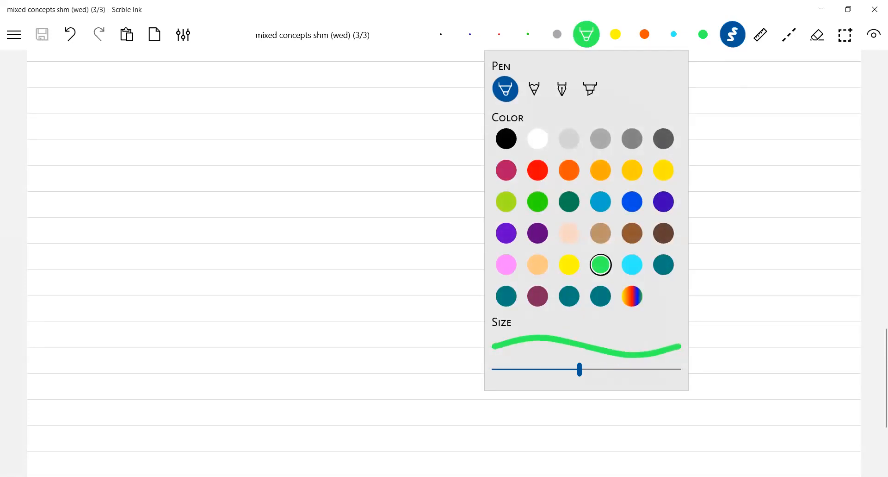
pyautogui.click(788, 35)
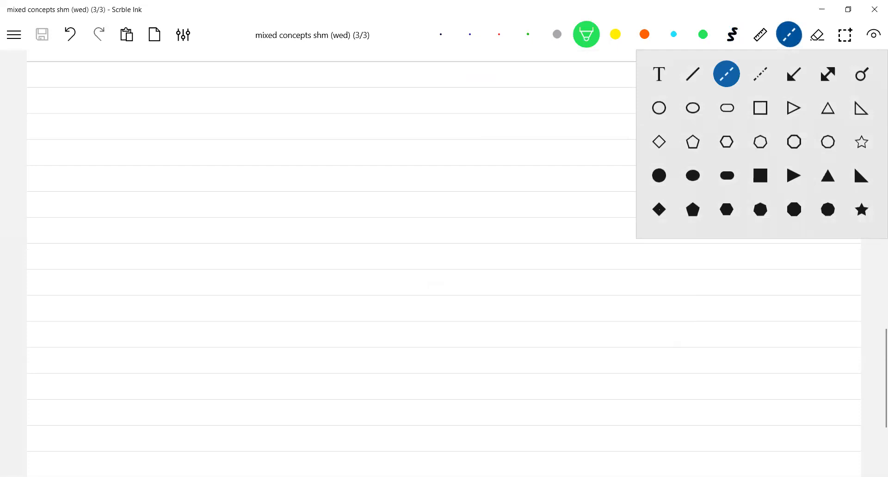
pyautogui.click(790, 35)
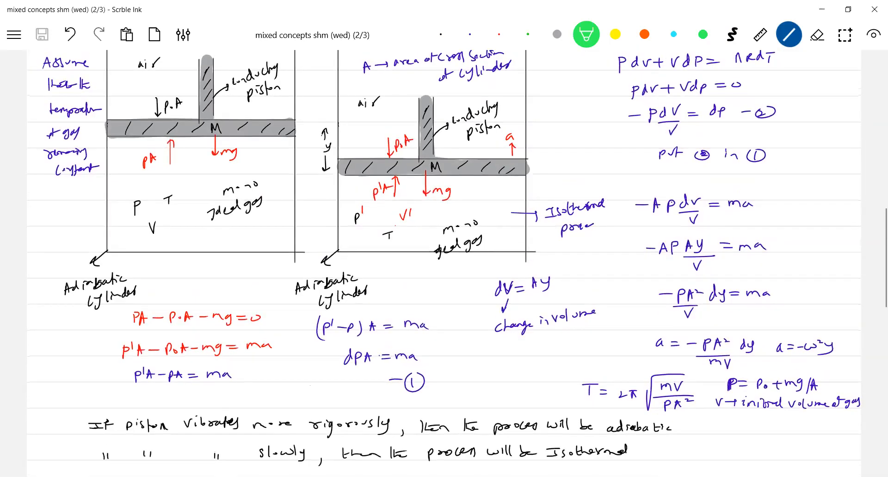
pyautogui.scroll(-3)
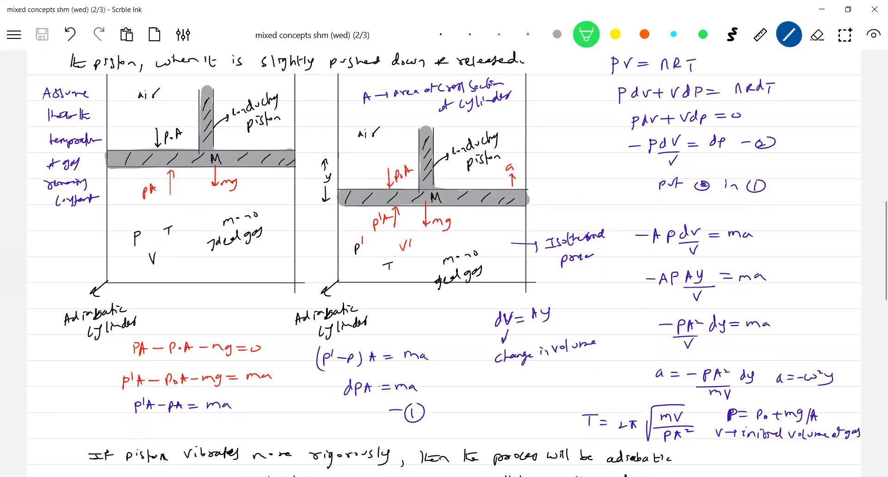
pyautogui.scroll(-3)
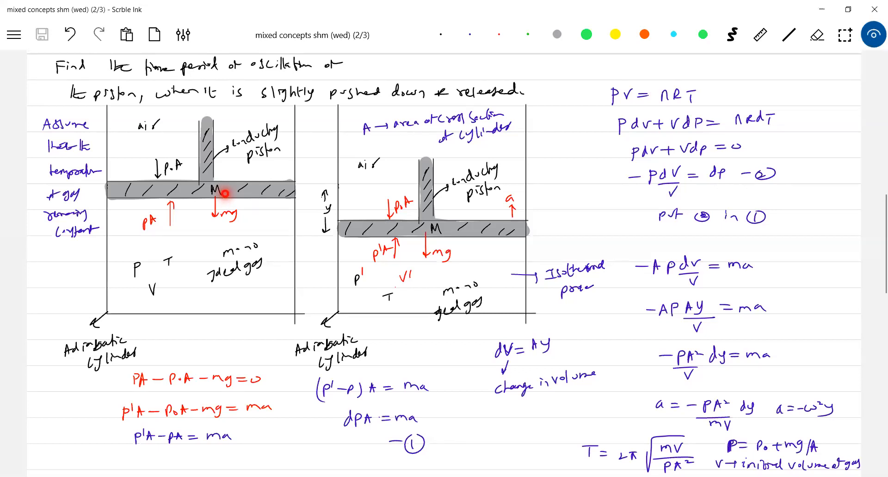
pyautogui.moveTo(227, 224)
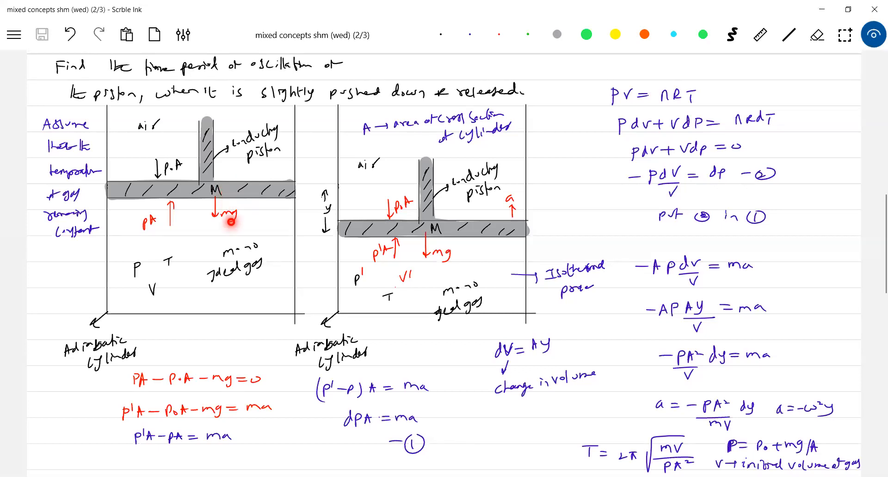
pyautogui.moveTo(223, 182)
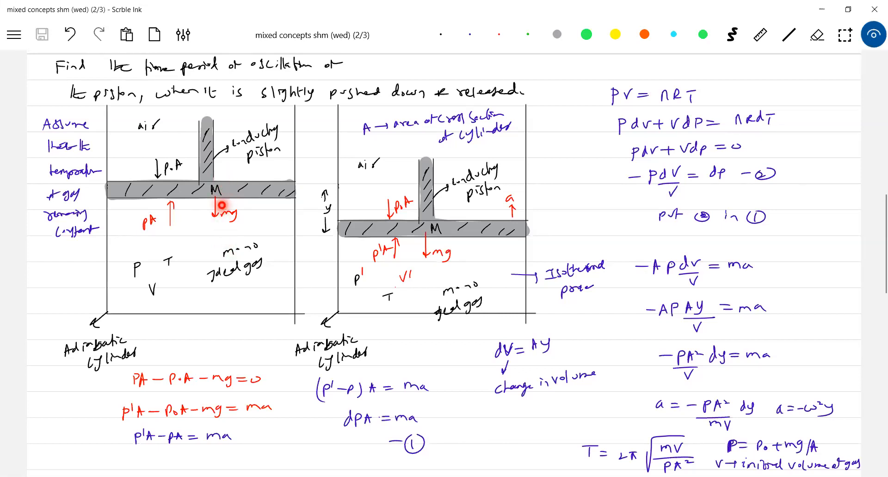
pyautogui.moveTo(330, 215)
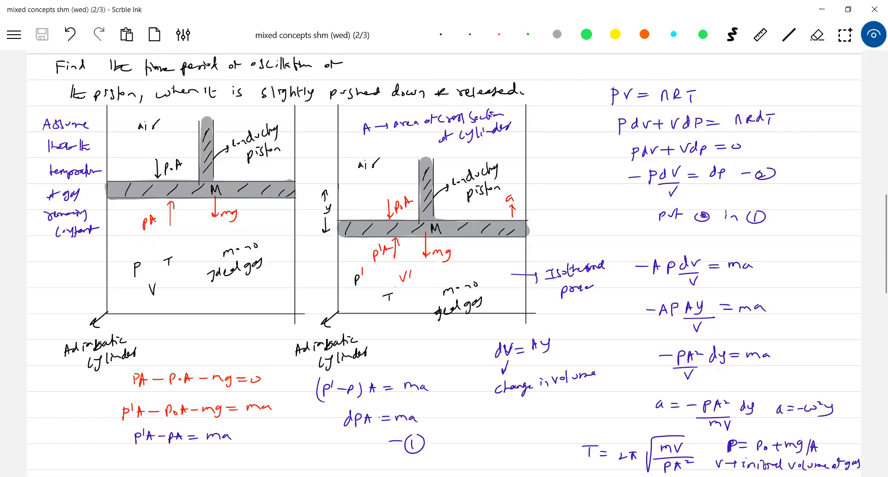
# Rewrite dy as a red 'y' in both acceleration equations
pyautogui.click(586, 34)
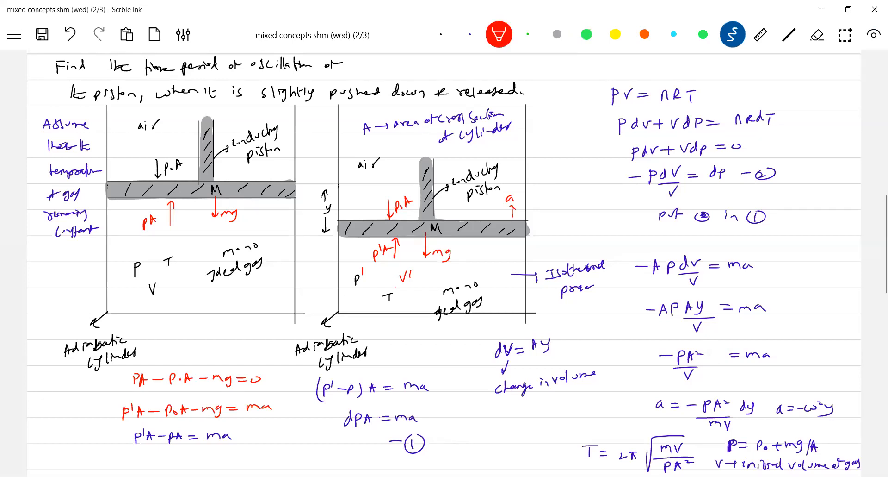
pyautogui.write('y')
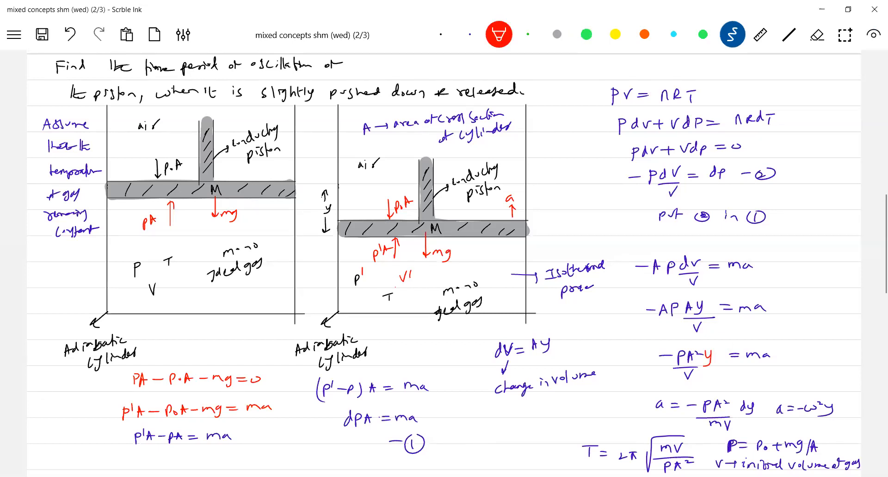
pyautogui.write('y')
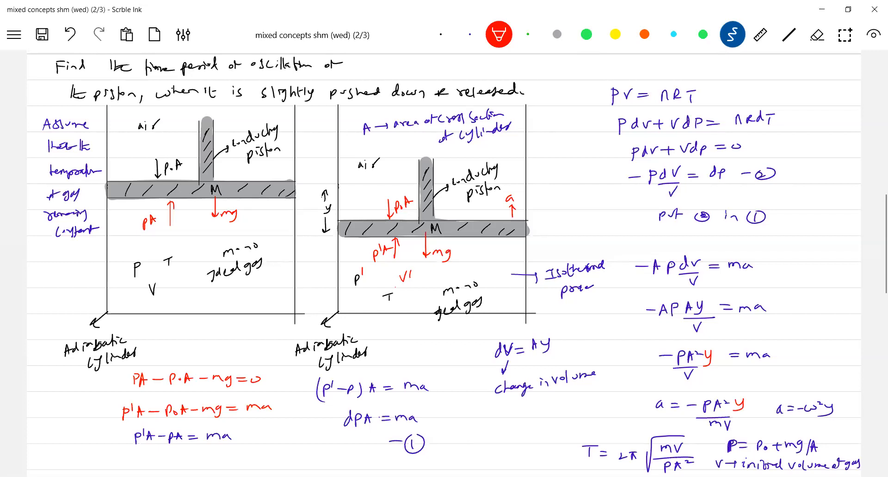
# Highlight dV = A·y with the green highlighter
pyautogui.click(702, 33)
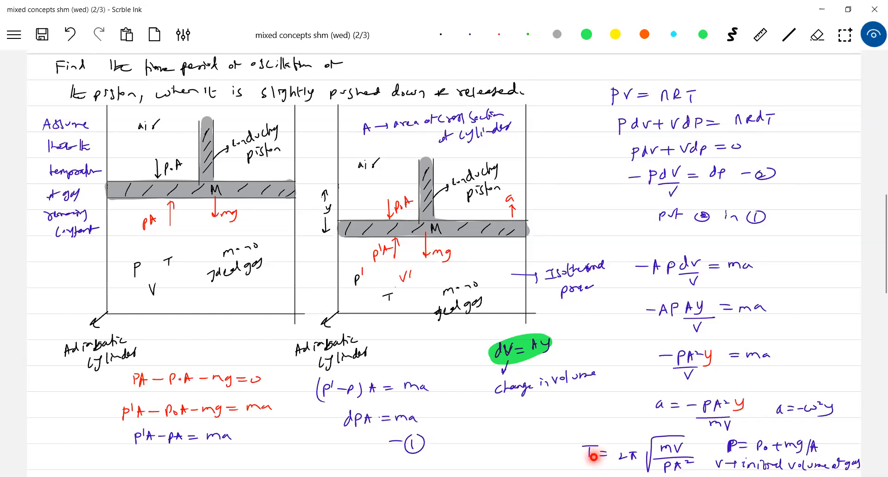
pyautogui.scroll(-3)
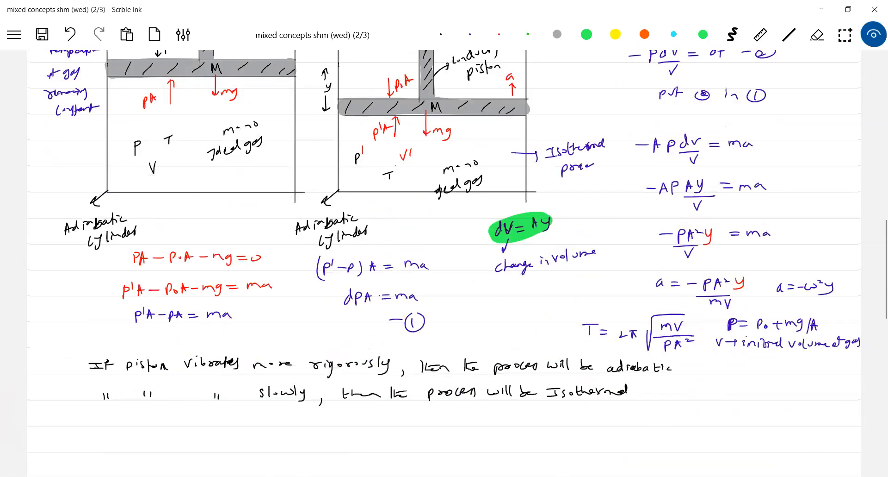
pyautogui.scroll(-3)
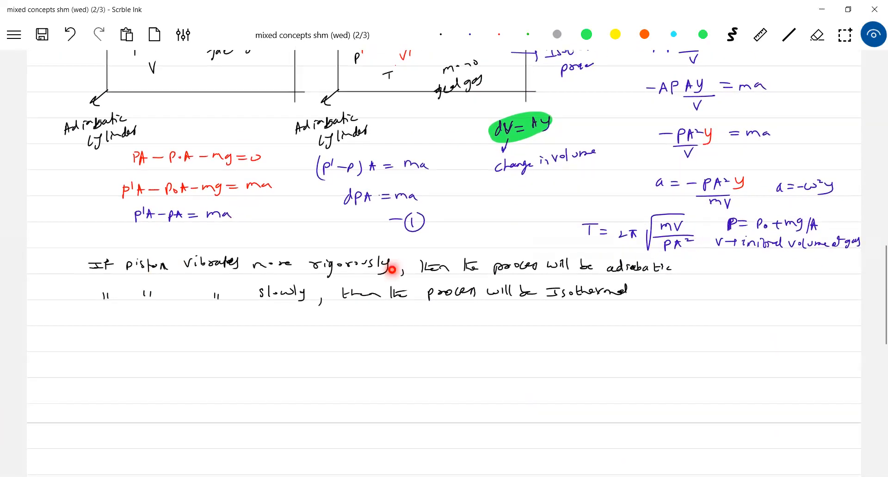